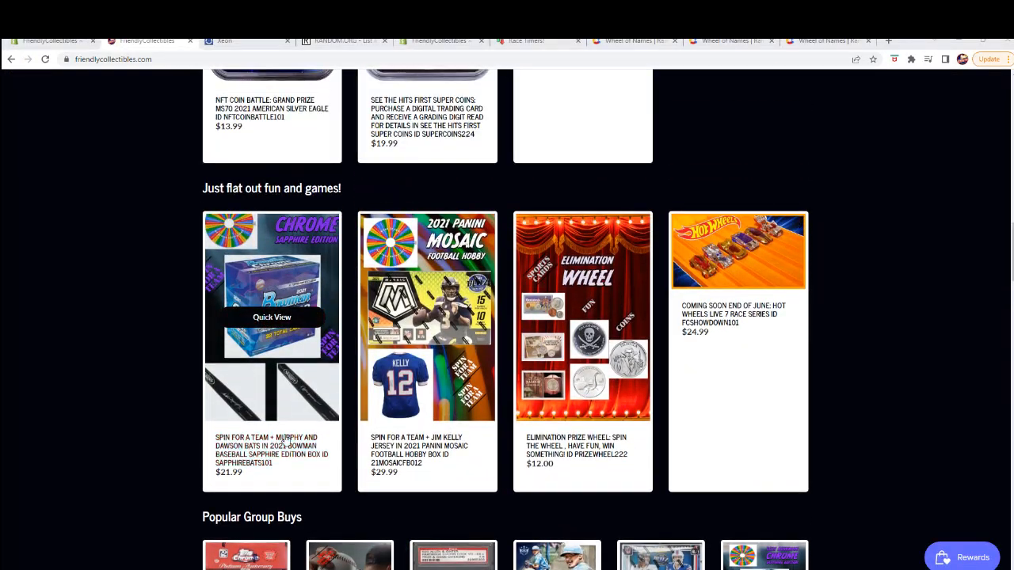
# Open the SPIN FOR A TEAM + Murphy and Dawson Bats listing and browse its product page
pyautogui.scroll(-3)
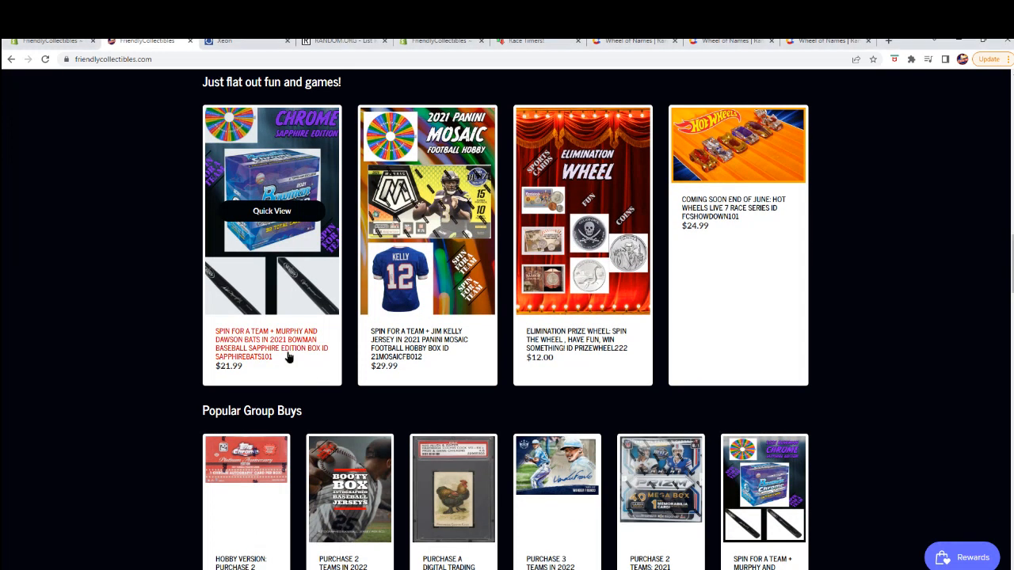
pyautogui.click(272, 210)
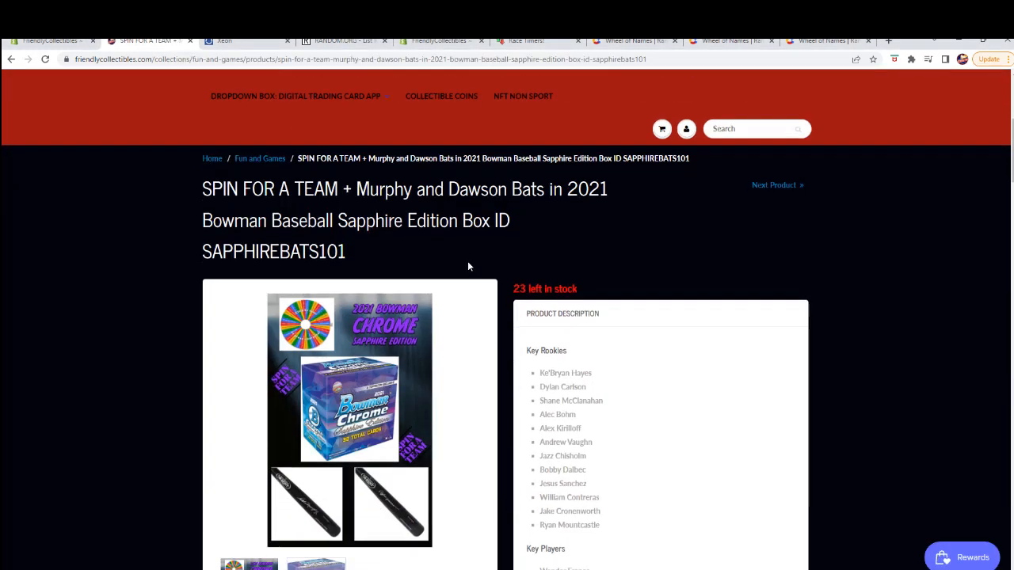
pyautogui.scroll(-3)
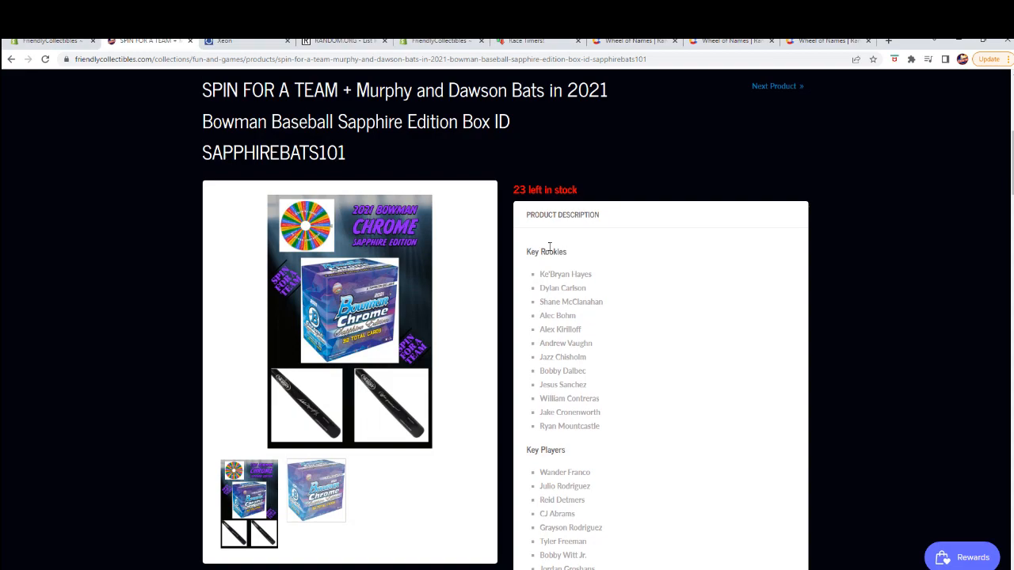
pyautogui.scroll(-3)
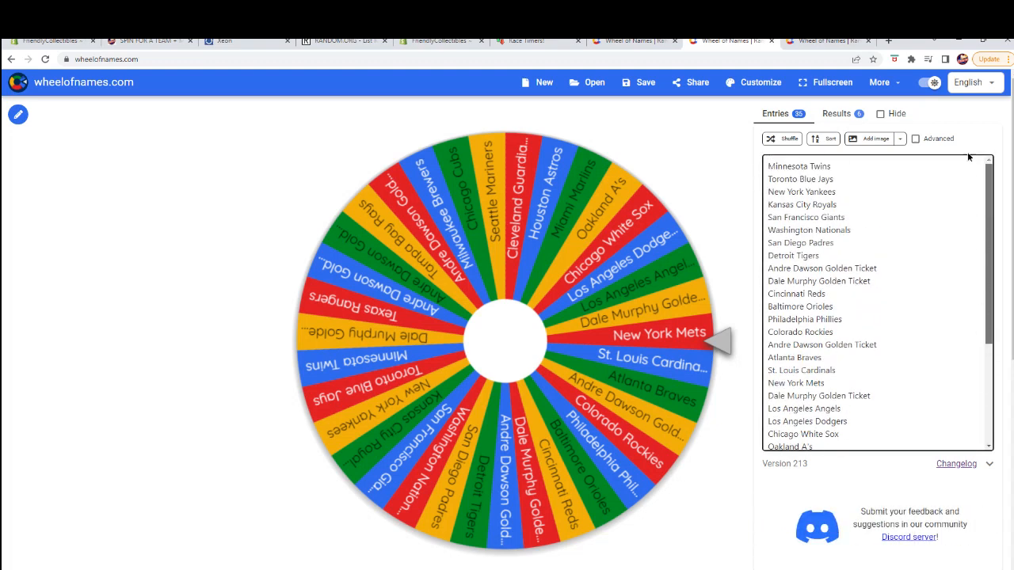
# Shuffle the team entries three times, spin, and remove the winner Oakland A's
pyautogui.click(783, 139)
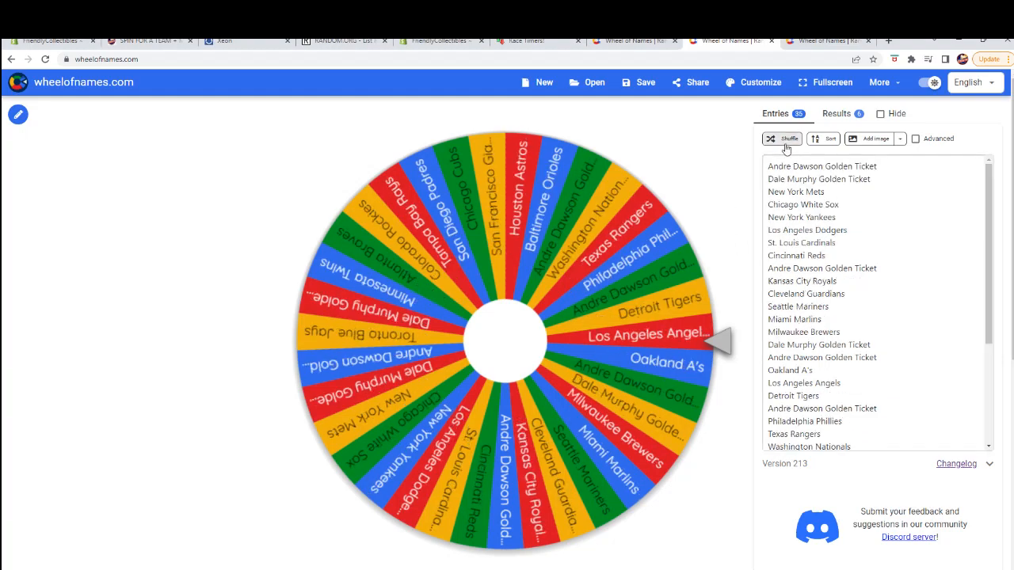
pyautogui.click(784, 138)
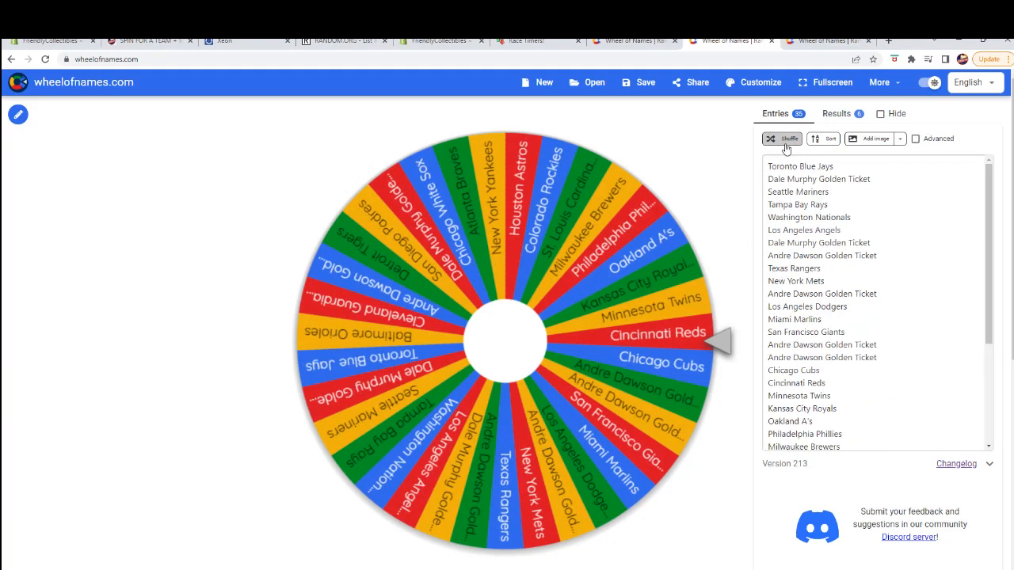
pyautogui.click(782, 139)
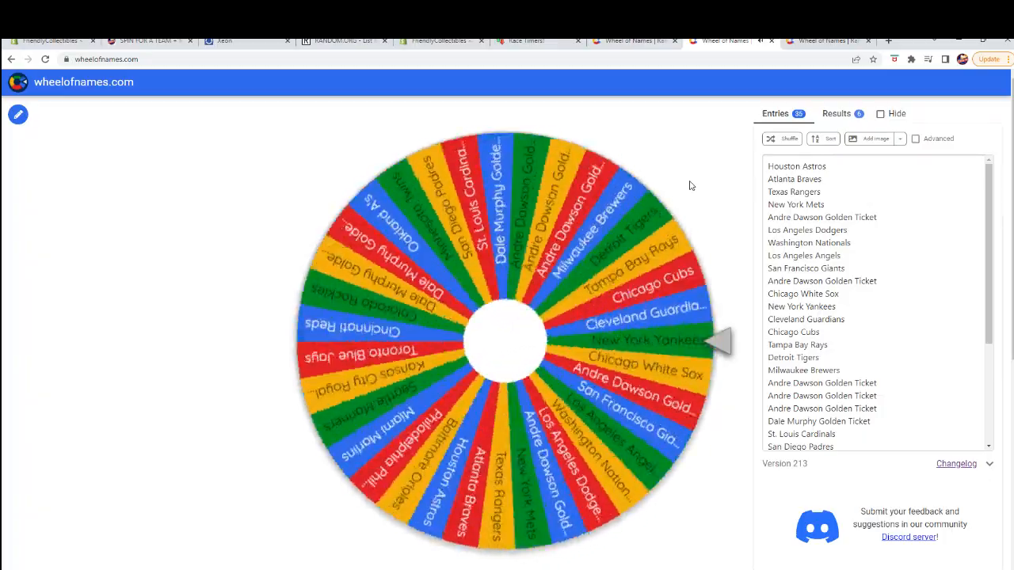
pyautogui.click(507, 341)
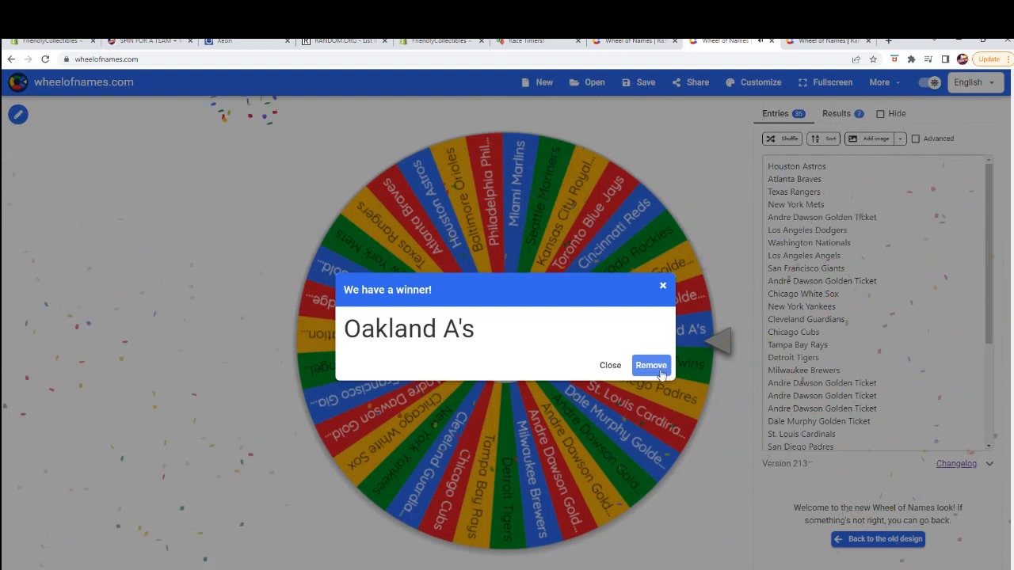
pyautogui.click(651, 365)
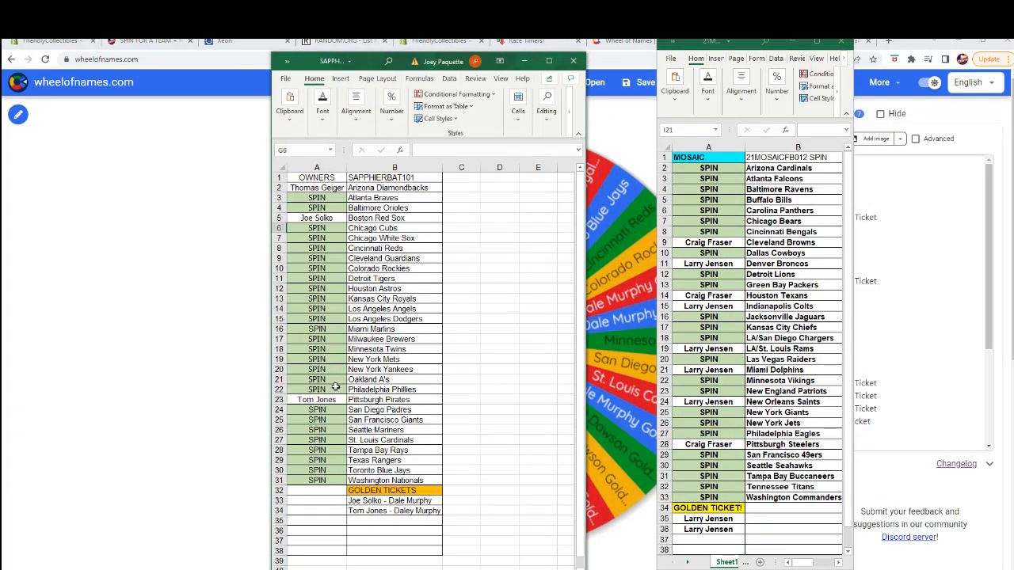
pyautogui.write('d')
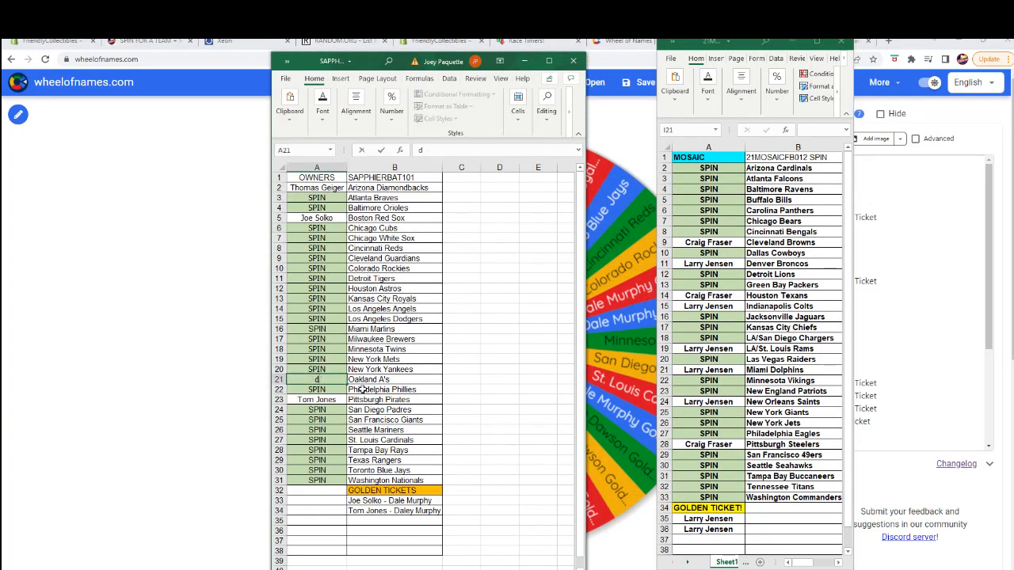
pyautogui.write('avid')
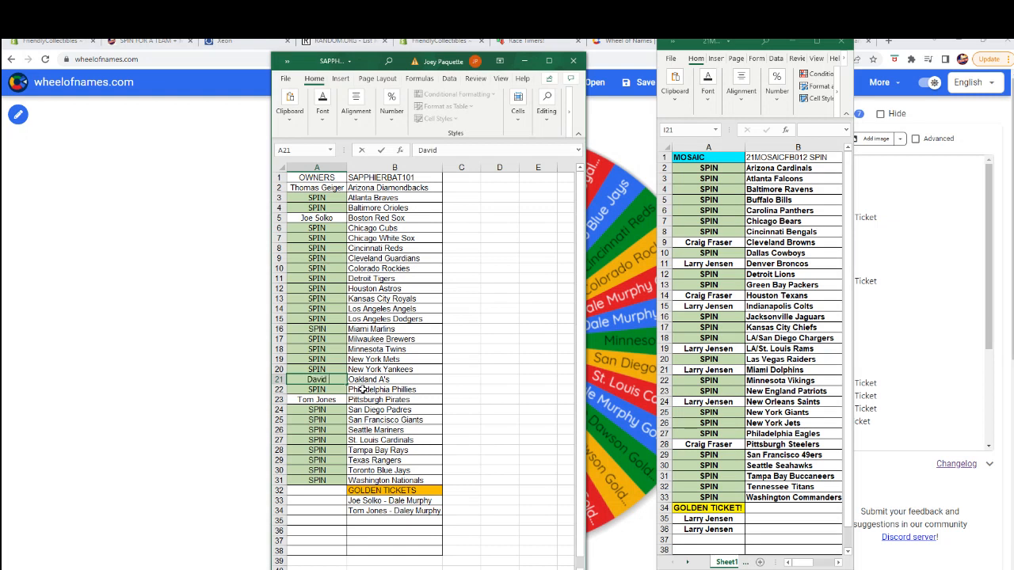
pyautogui.write('Wood')
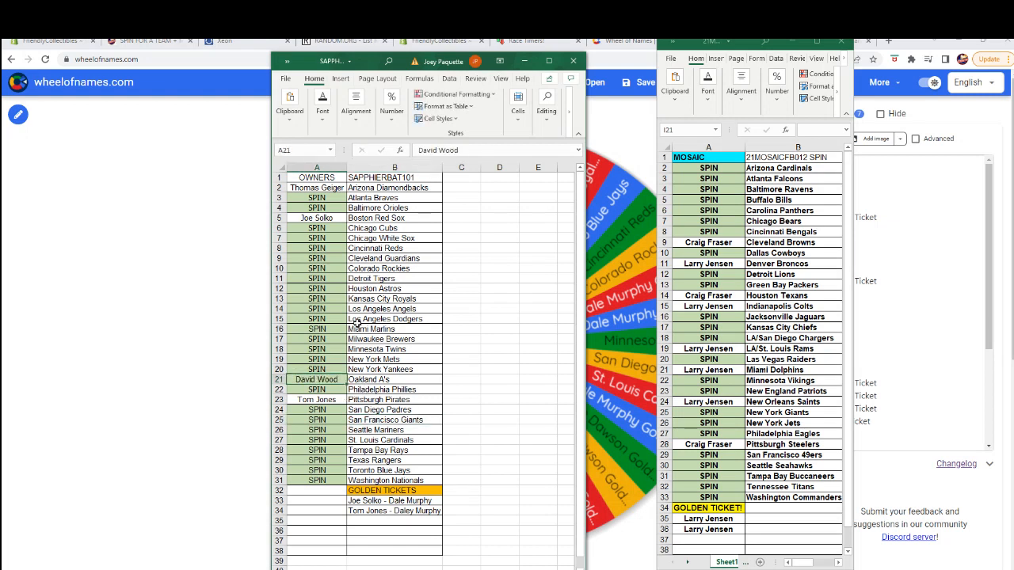
pyautogui.click(400, 165)
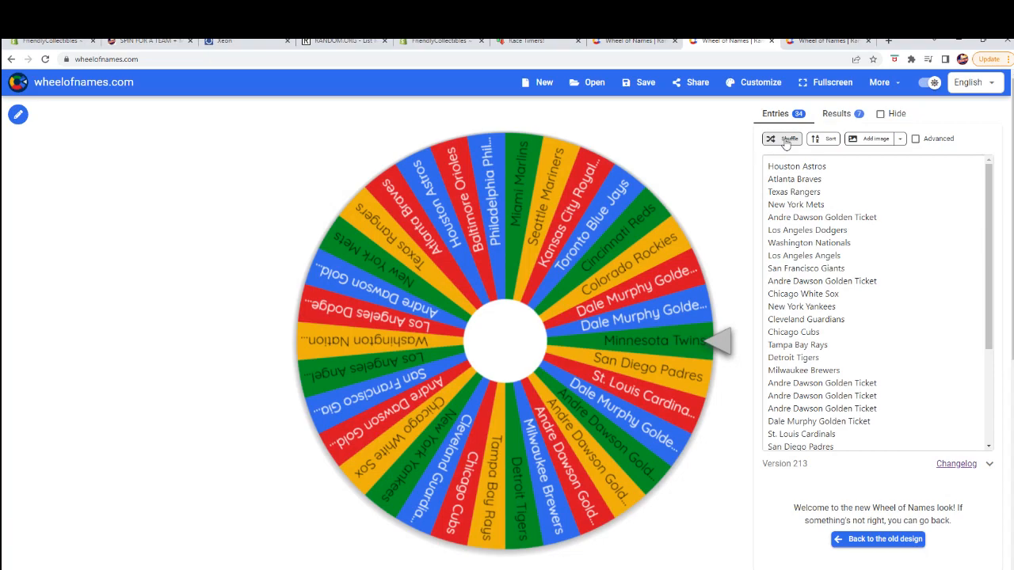
# Shuffle twice, spin, and remove the Andre Dawson Golden Ticket winner, leaving 33 entries
pyautogui.click(783, 138)
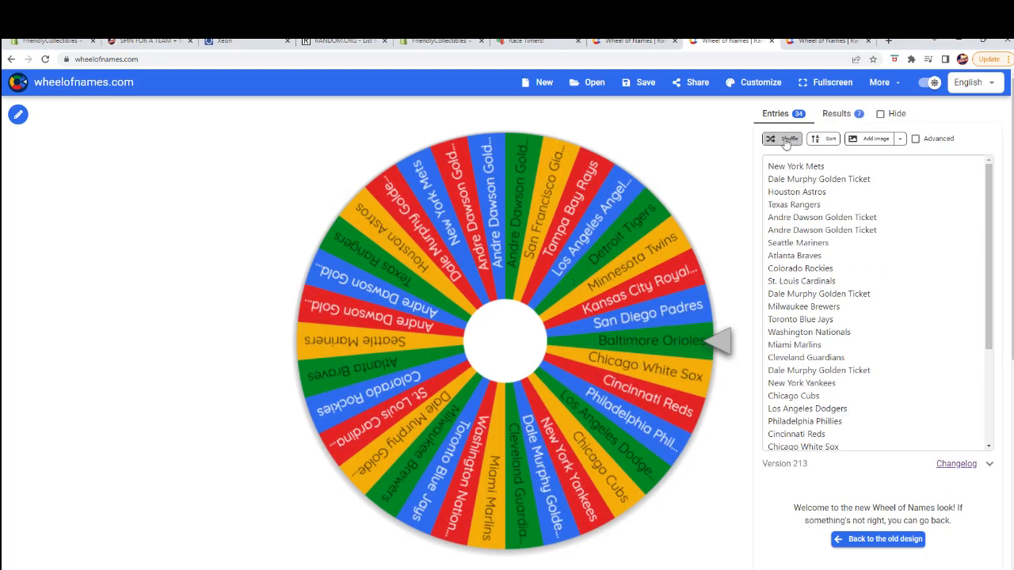
pyautogui.click(783, 139)
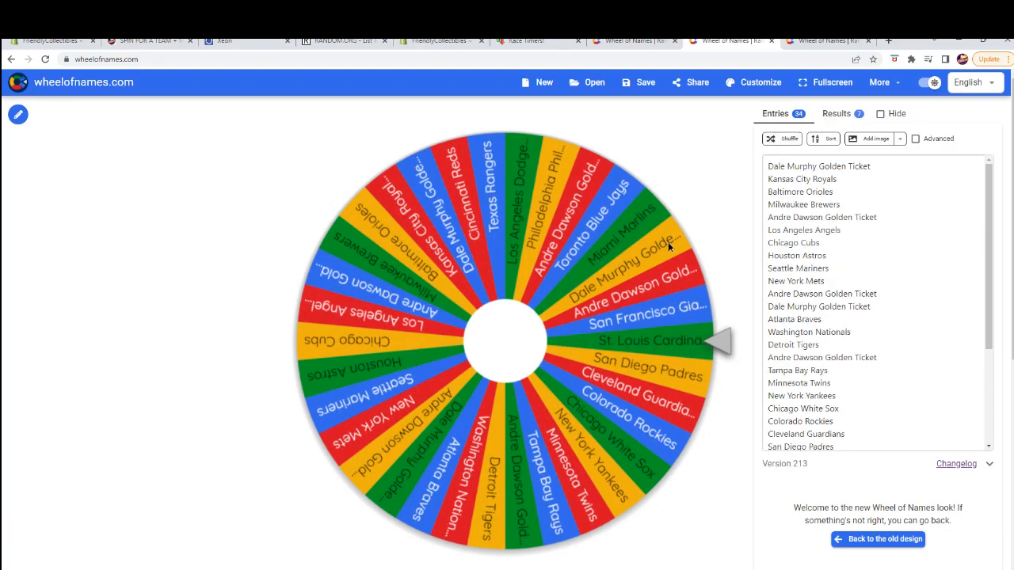
pyautogui.click(507, 340)
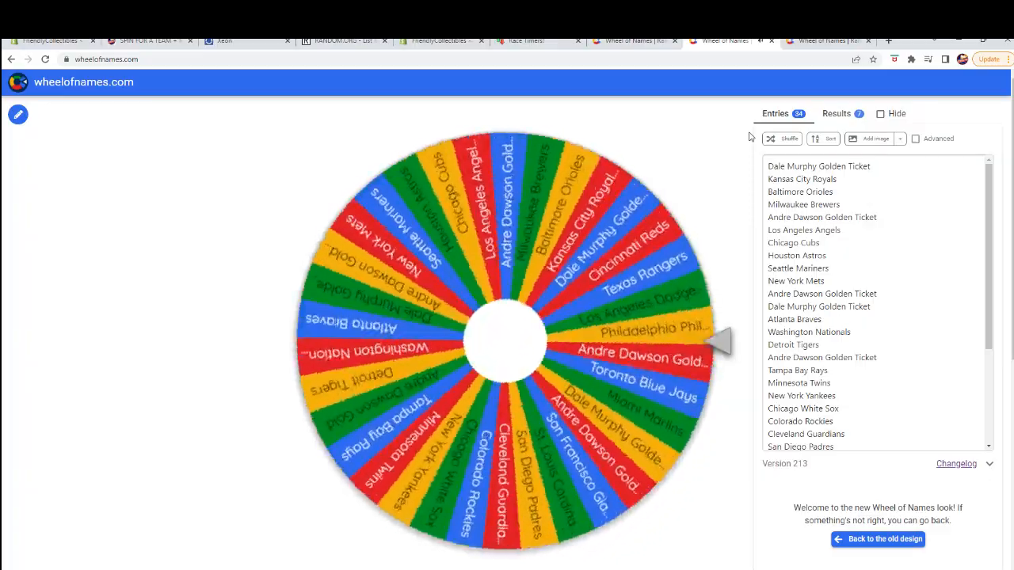
pyautogui.click(507, 341)
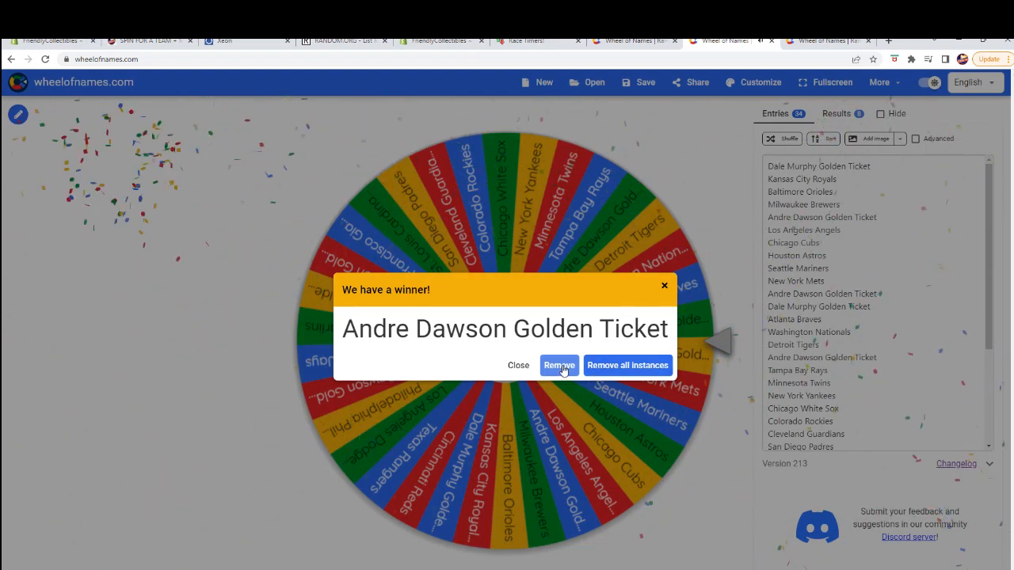
pyautogui.click(559, 365)
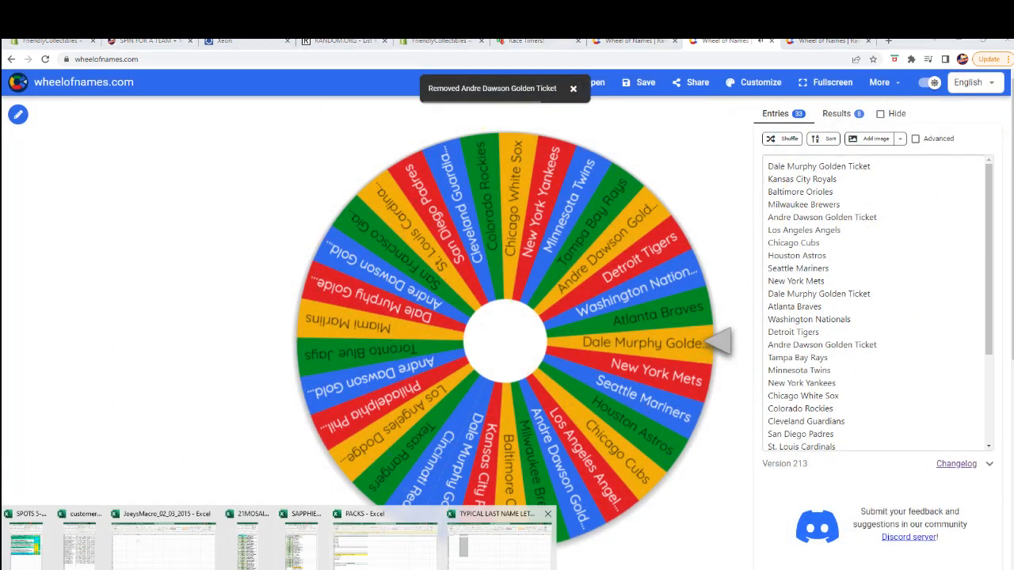
pyautogui.click(247, 537)
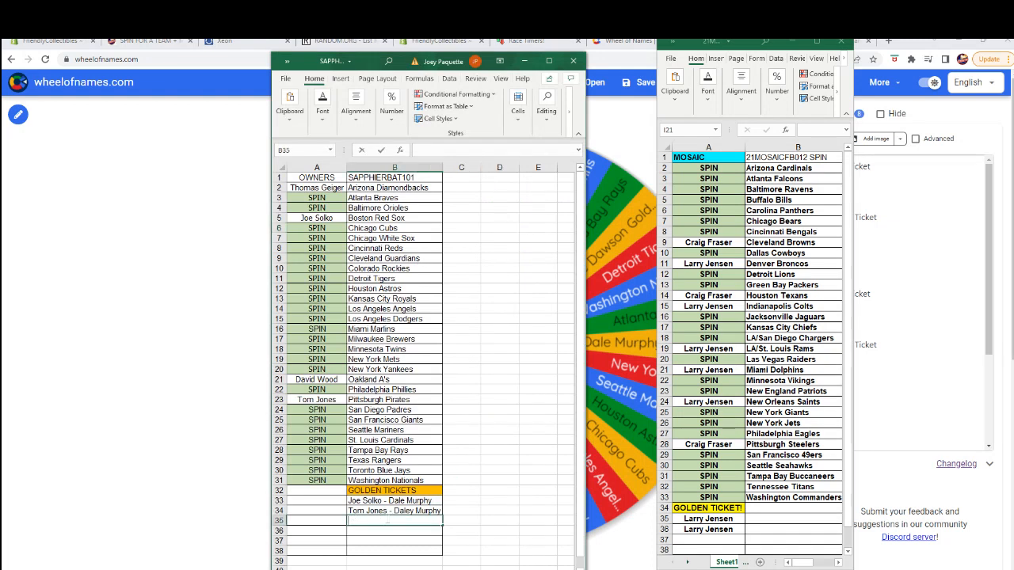
# Add 'Ian T - Andre Dawson' in B35 under the Golden Tickets list
pyautogui.write('Ian Tredeau')
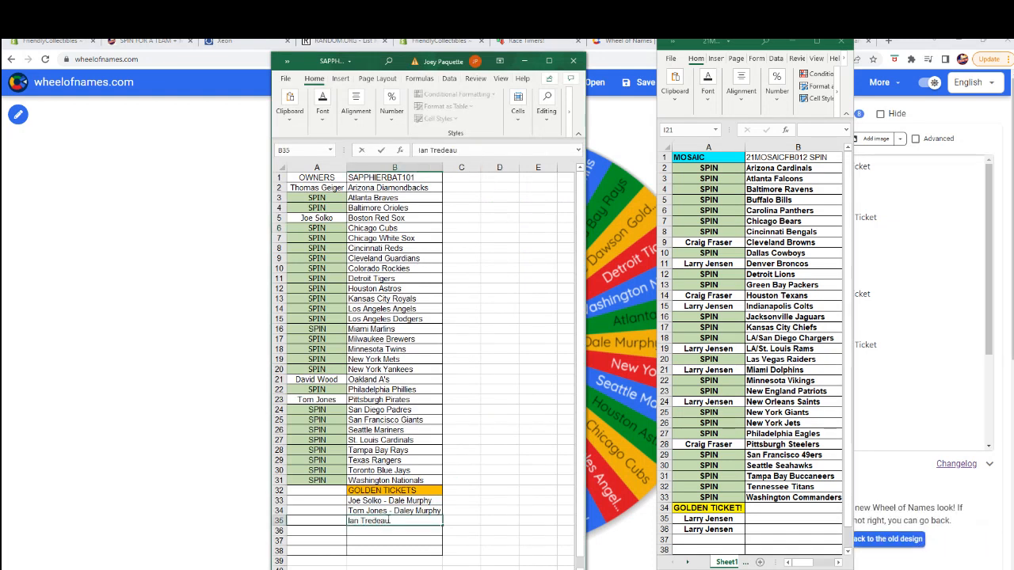
pyautogui.write('- A')
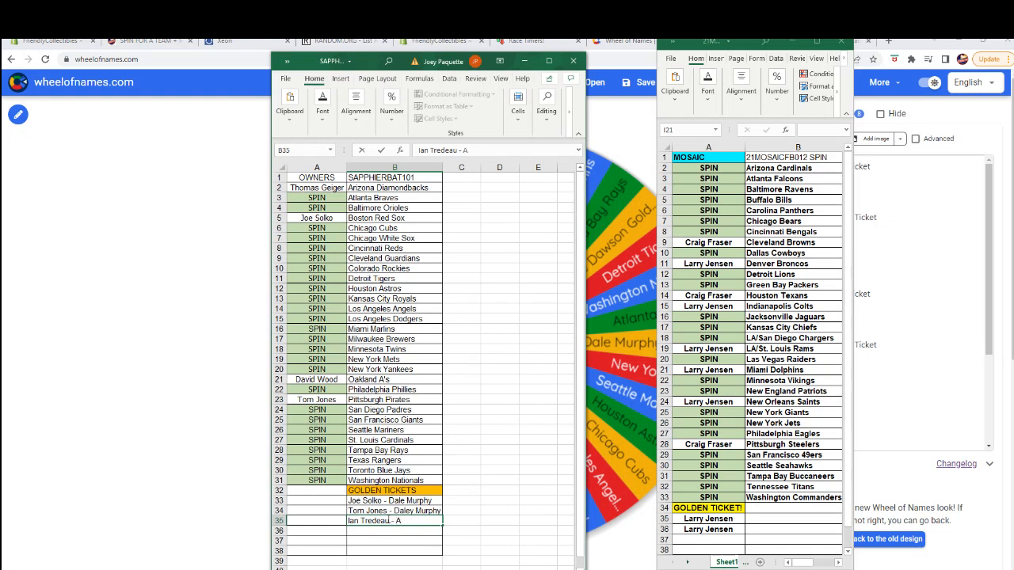
pyautogui.press('Backspace')
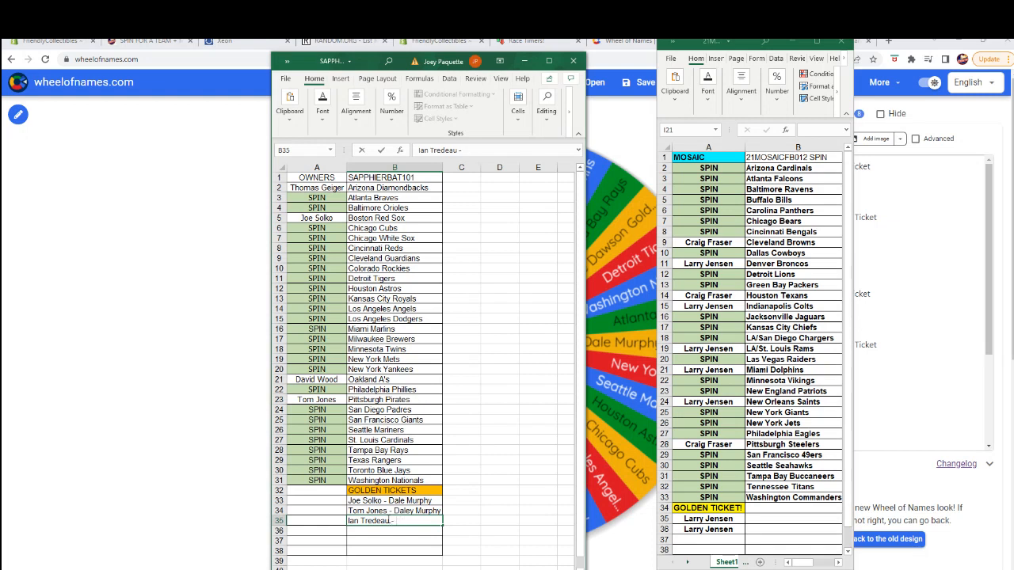
pyautogui.write('Andre Dawson')
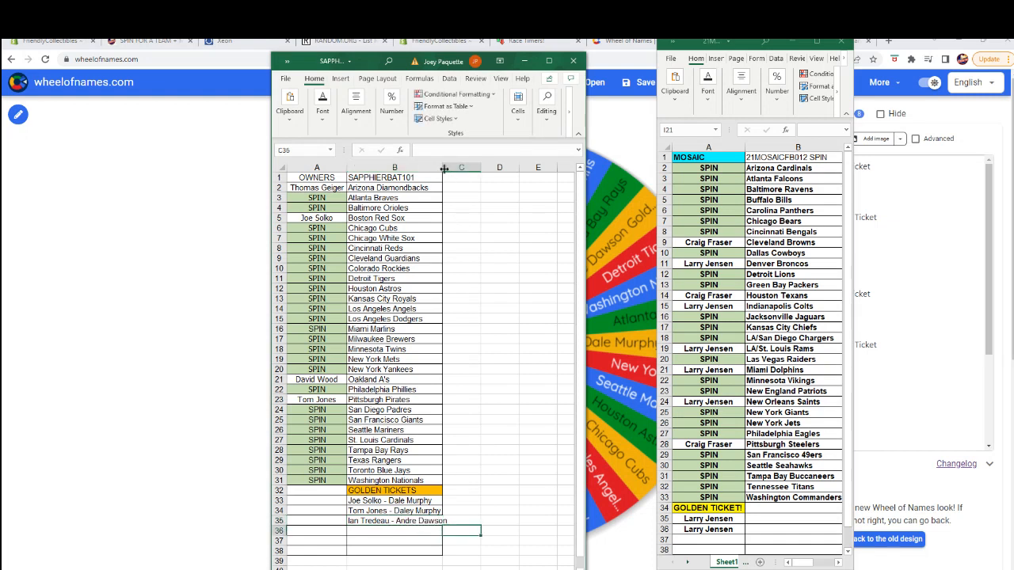
pyautogui.click(507, 420)
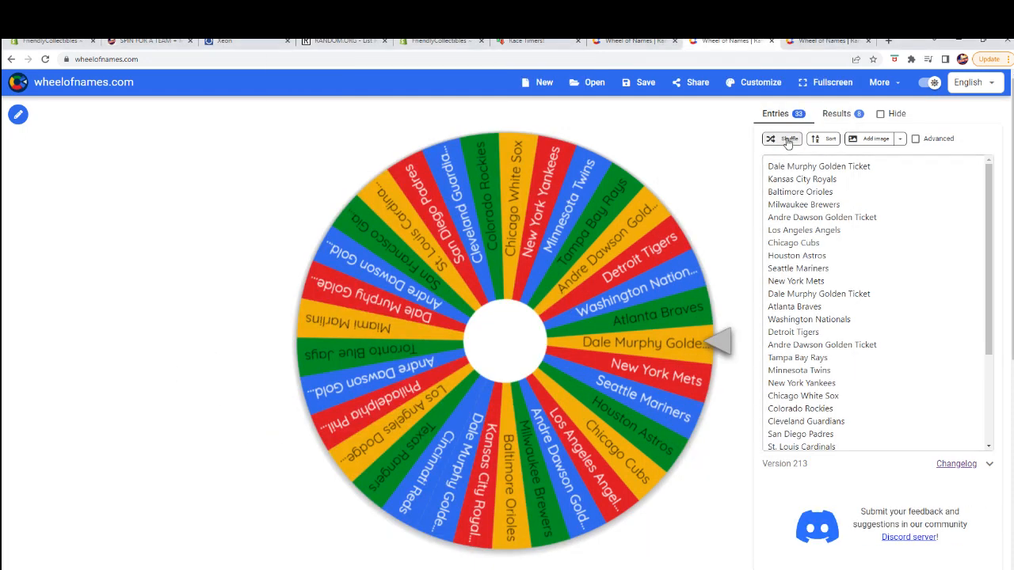
# Shuffle twice, spin, and remove the winner San Diego Padres, leaving 32 entries
pyautogui.click(782, 139)
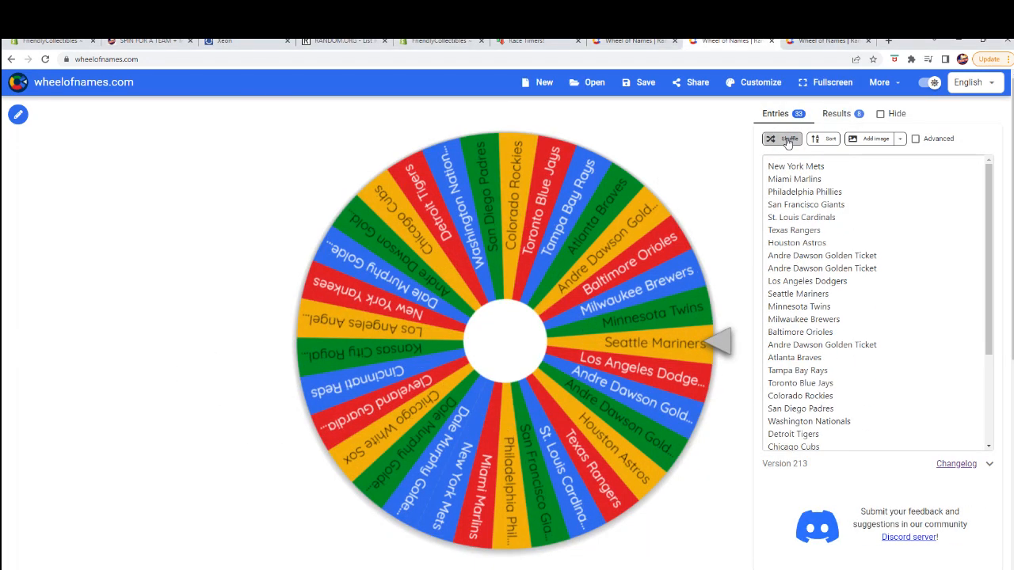
pyautogui.click(783, 138)
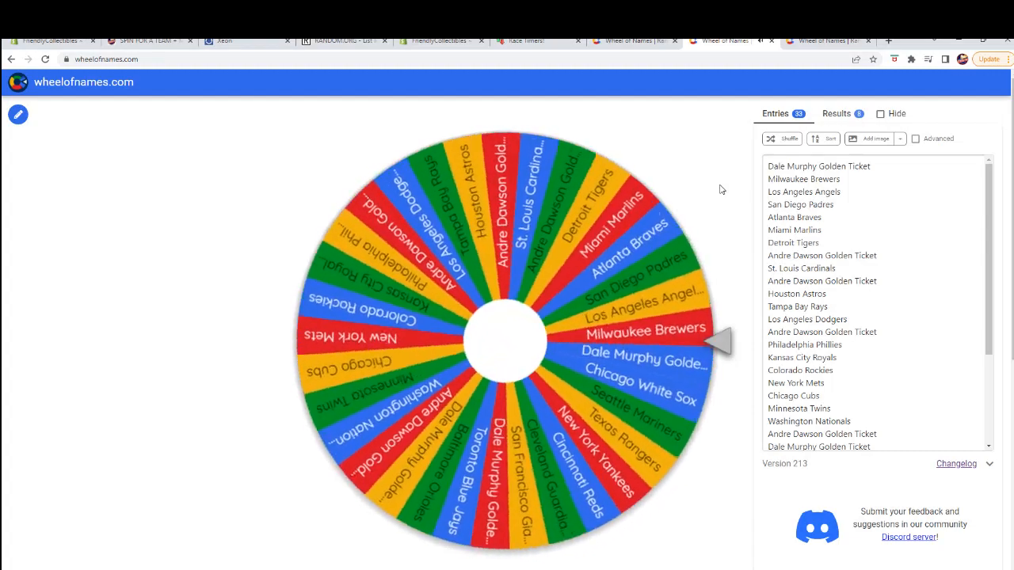
pyautogui.click(507, 341)
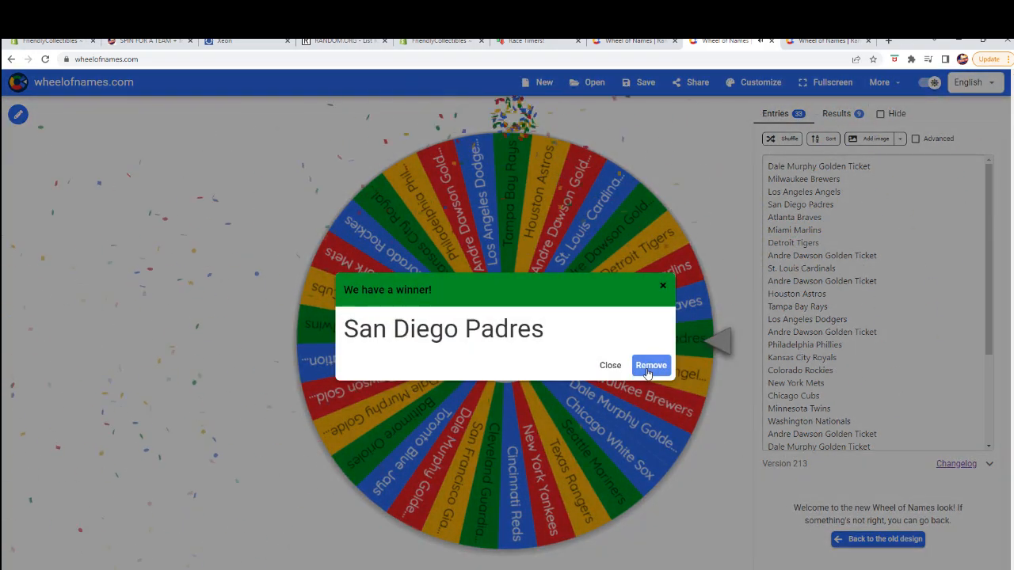
pyautogui.click(650, 365)
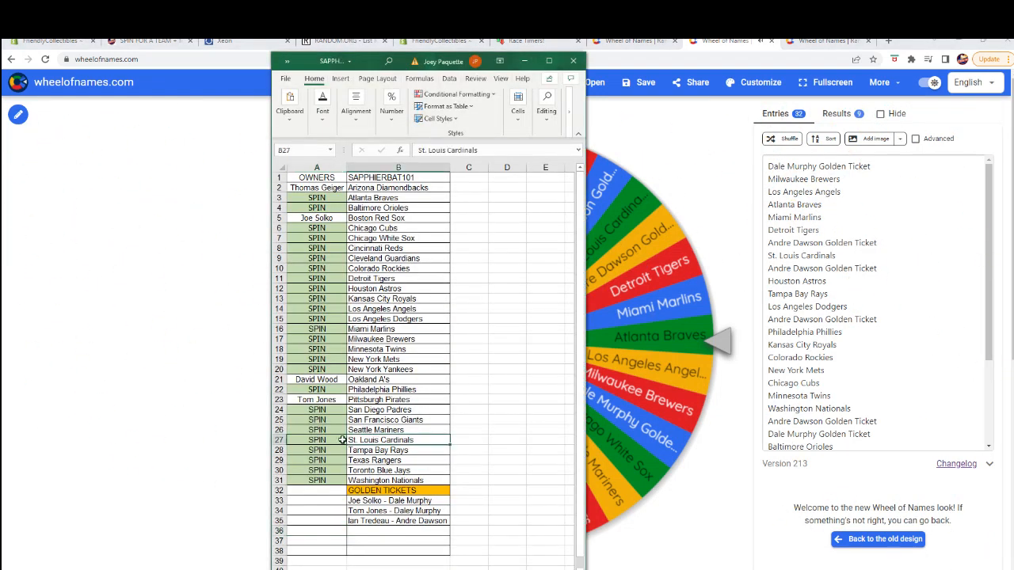
# Select A24 beside San Diego Padres and begin typing the owner 'Ian Tre'
pyautogui.click(316, 409)
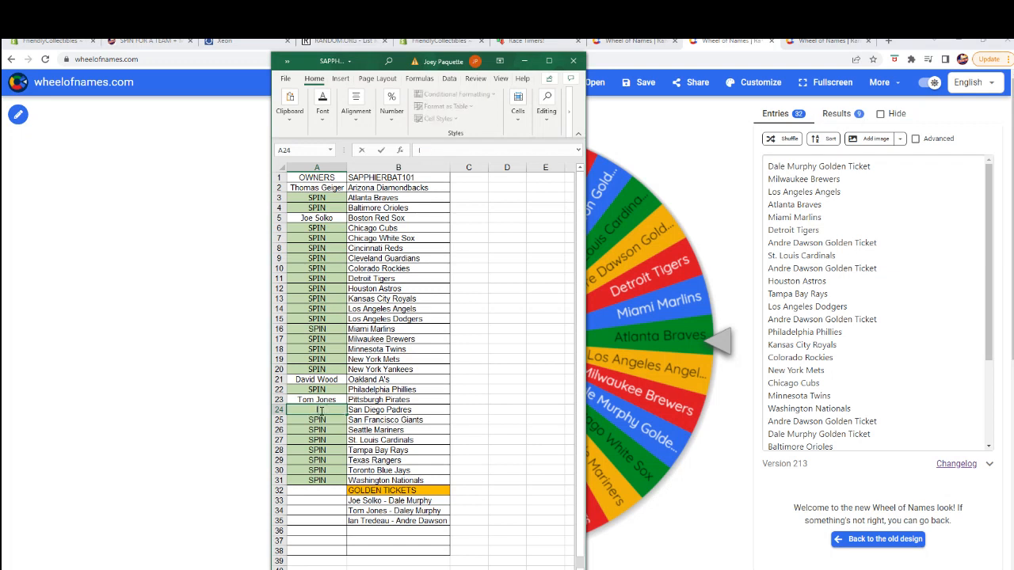
pyautogui.write('Ian Tre')
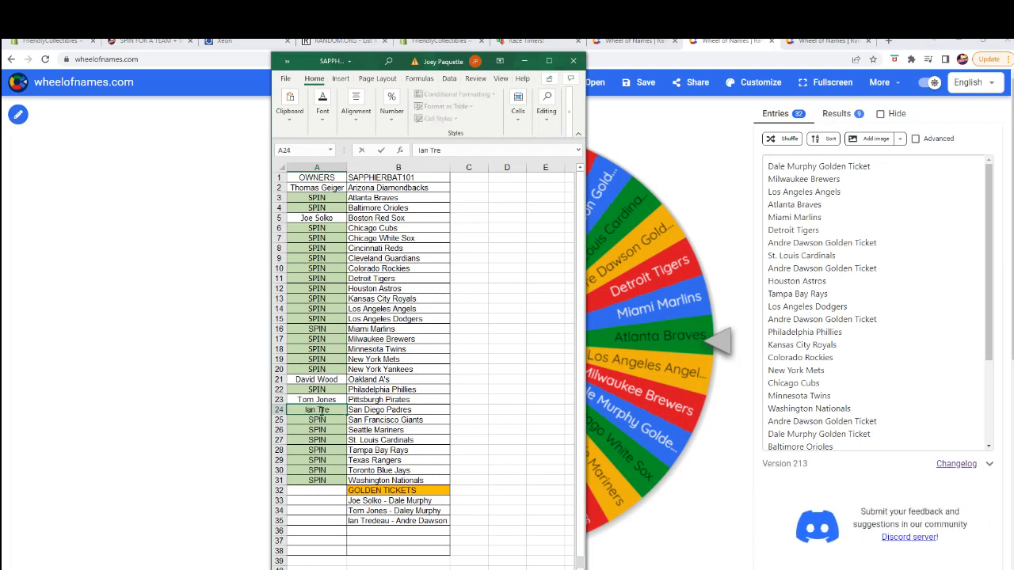